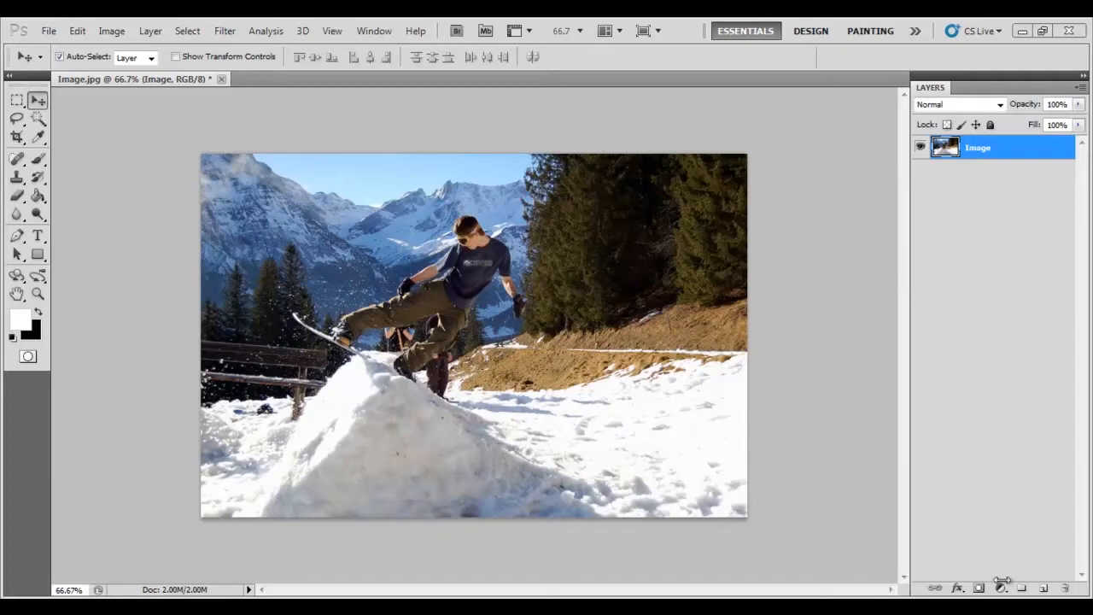
- Add a Black & White adjustment layer from the Layers panel to make the photo grayscale
click(1001, 585)
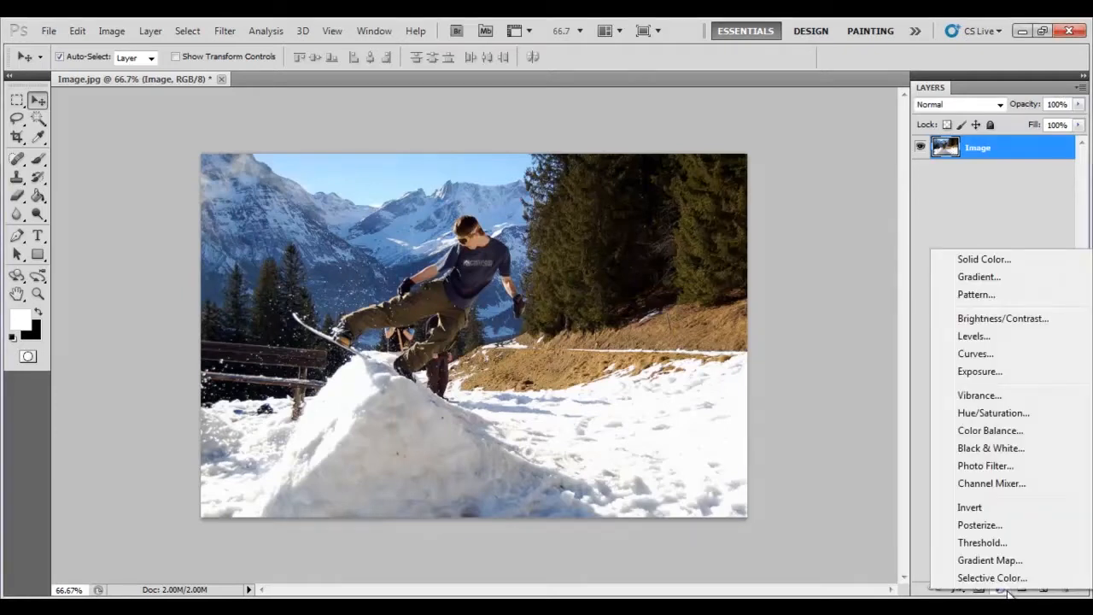
click(990, 448)
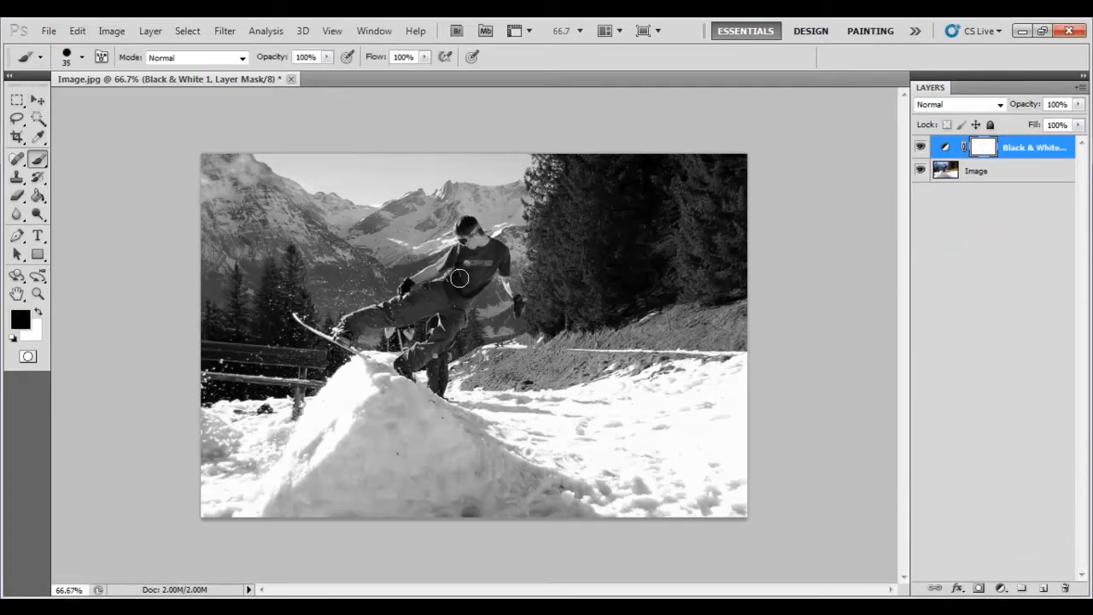
- Paint black on the Black & White mask over the snowboarder's shirt and trousers
drag(456, 278, 431, 301)
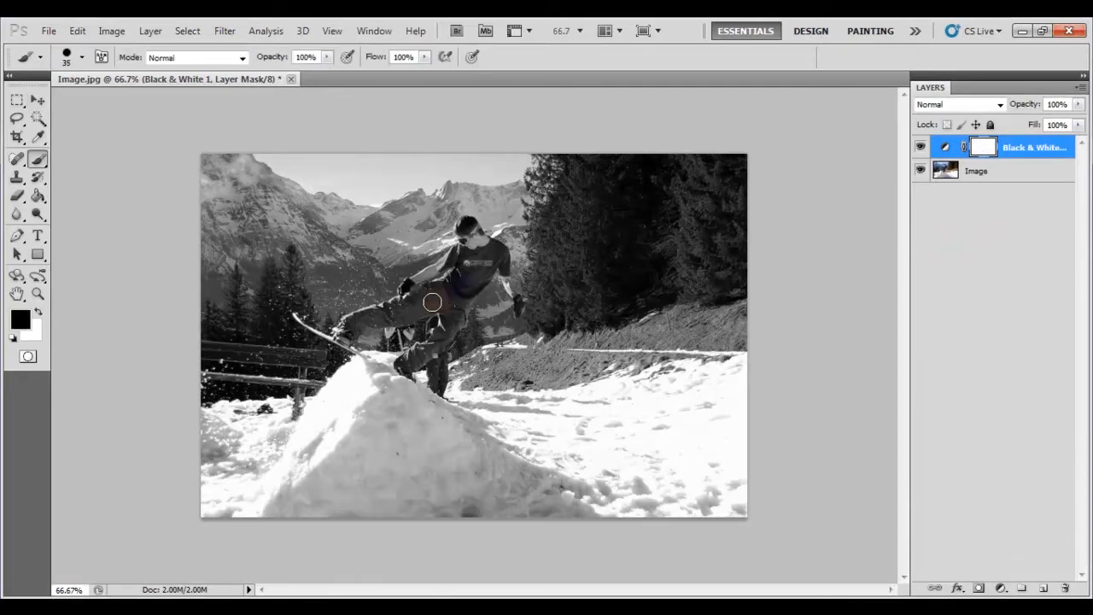
drag(431, 301, 405, 314)
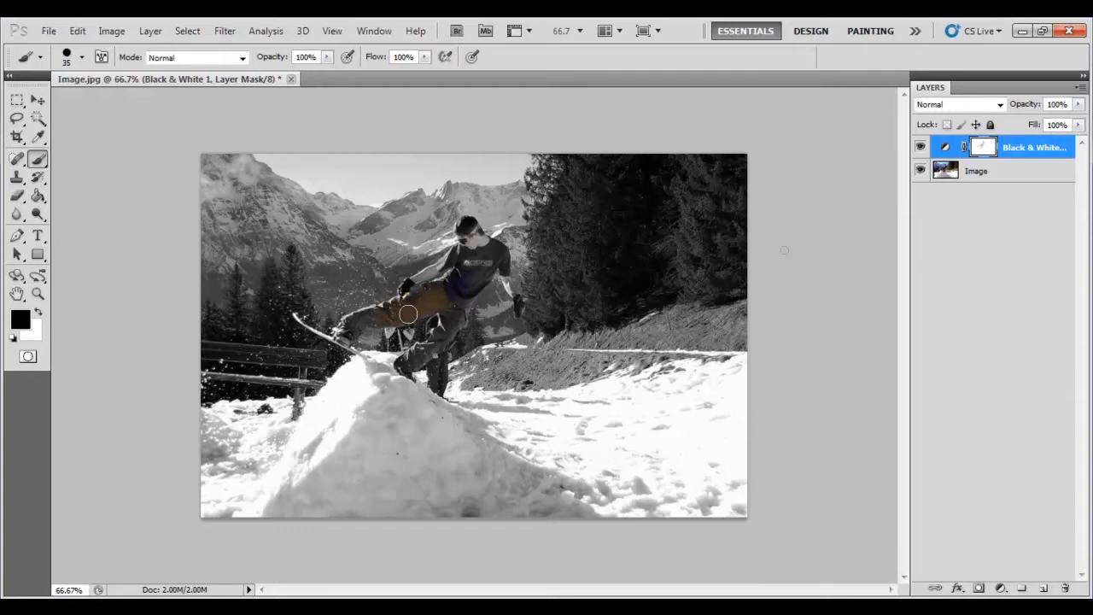
- Duplicate the Image layer and add a layer mask to Image copy
right_click(975, 170)
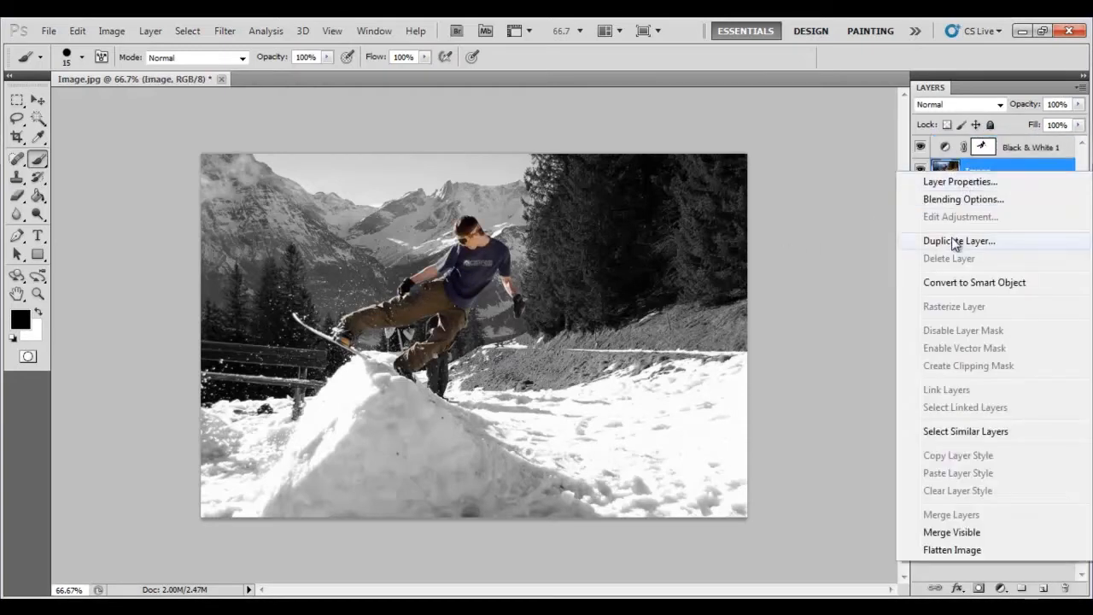
click(959, 240)
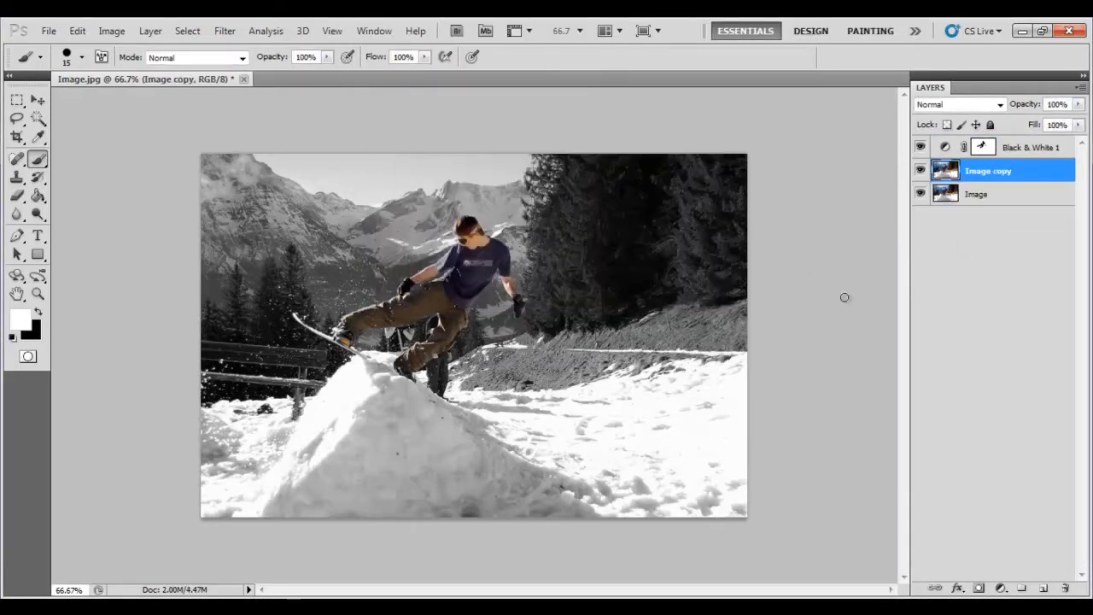
click(979, 586)
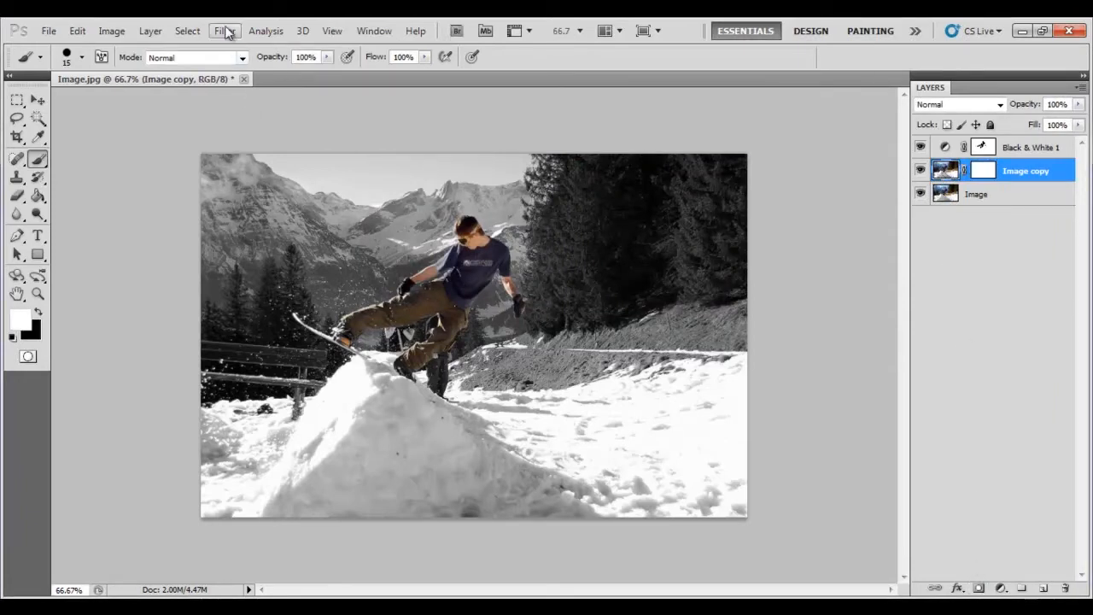
- Apply Motion Blur to Image copy at angle 0 and distance 30 pixels
click(223, 30)
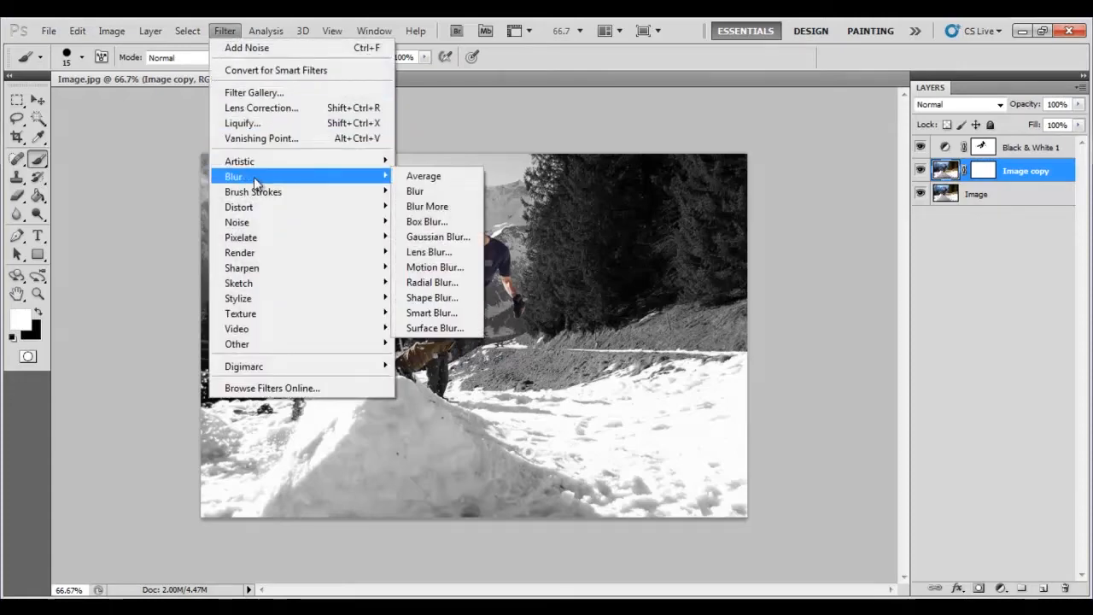
click(434, 266)
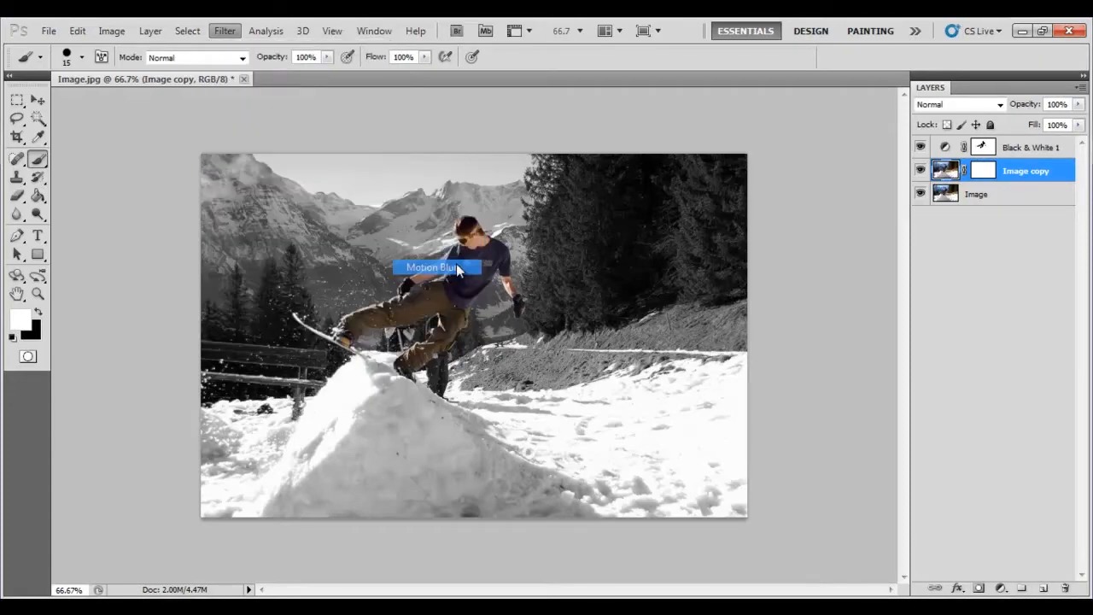
click(435, 266)
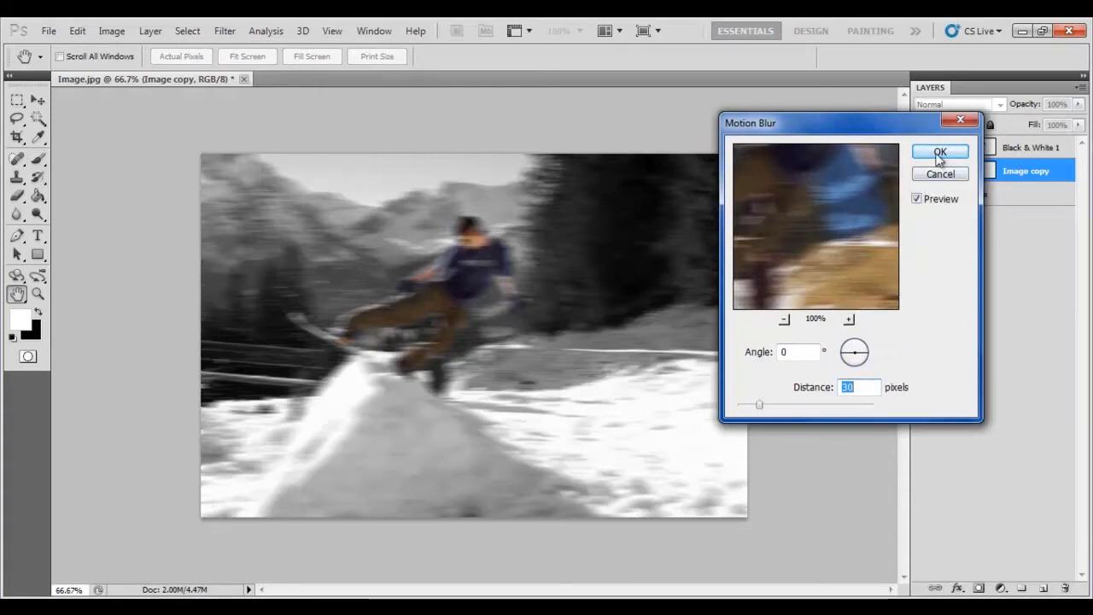
click(939, 152)
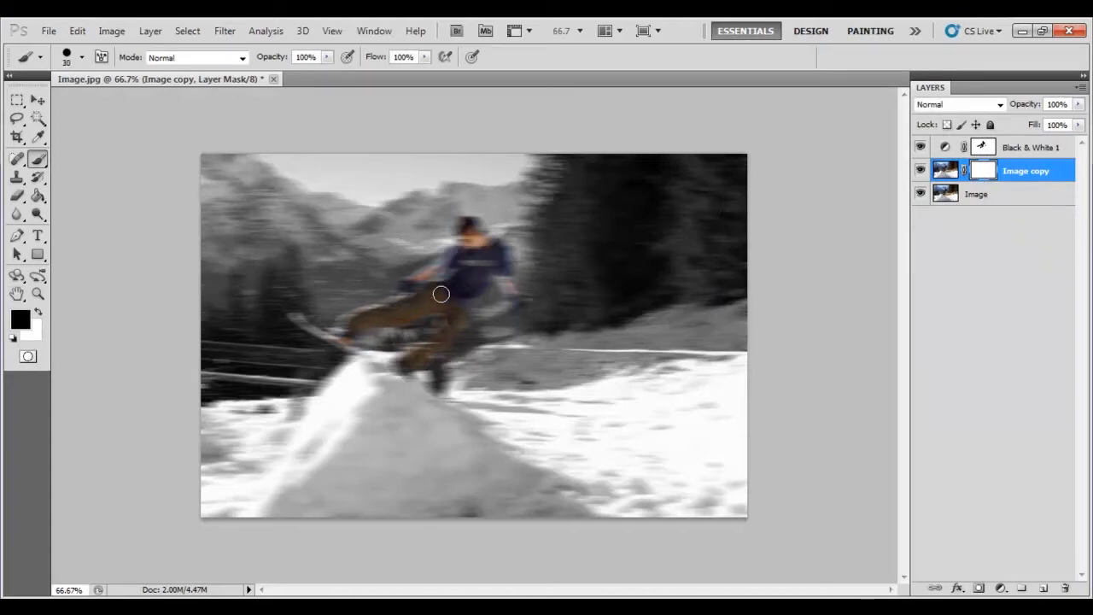
- Paint black on the Image copy mask over the snowboarder to remove the blur
drag(440, 295, 337, 333)
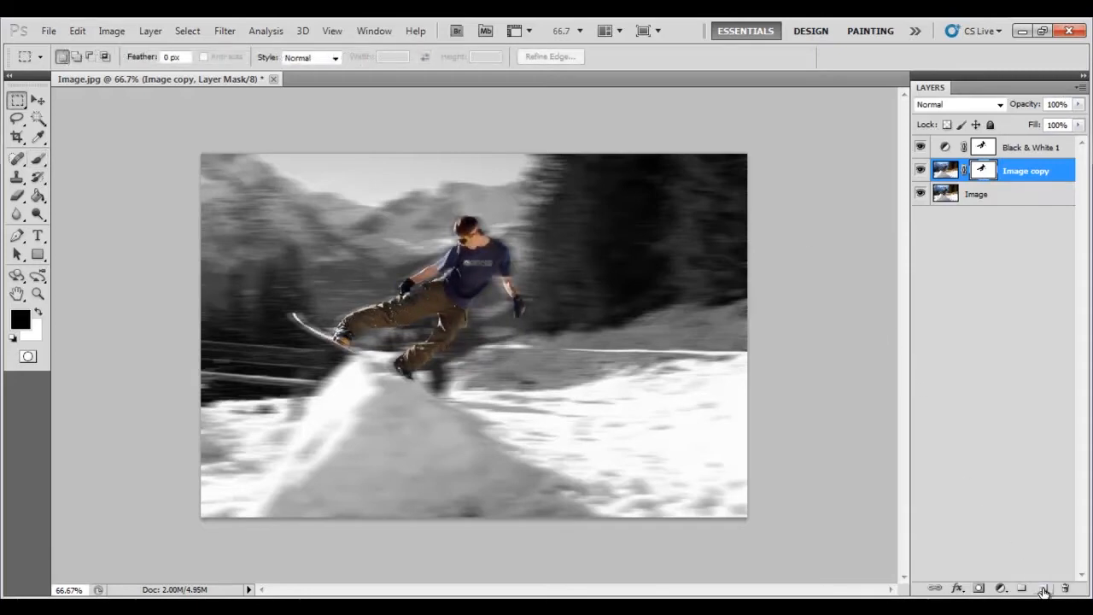
- Create a new top layer and name it 'Noise'
click(1041, 586)
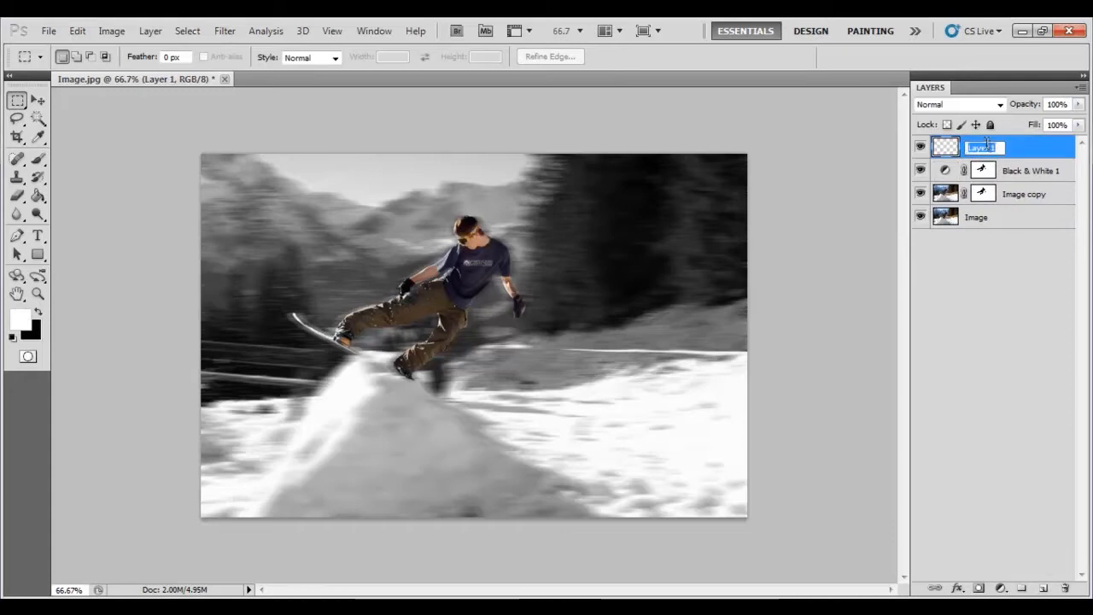
text(Noise)
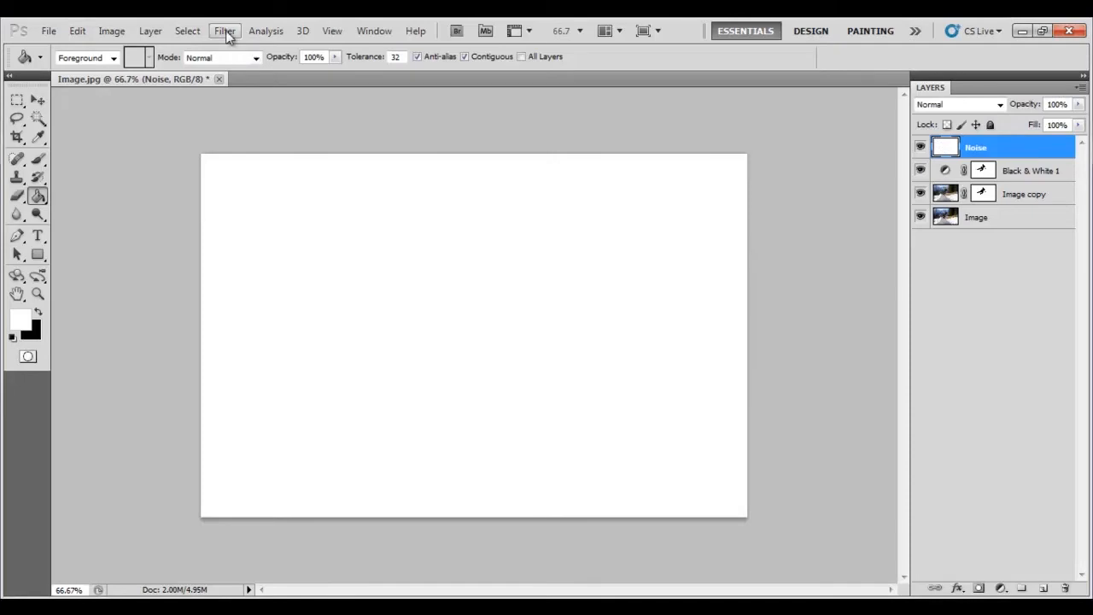
- Add 100% Gaussian monochromatic noise to the Noise layer
click(224, 30)
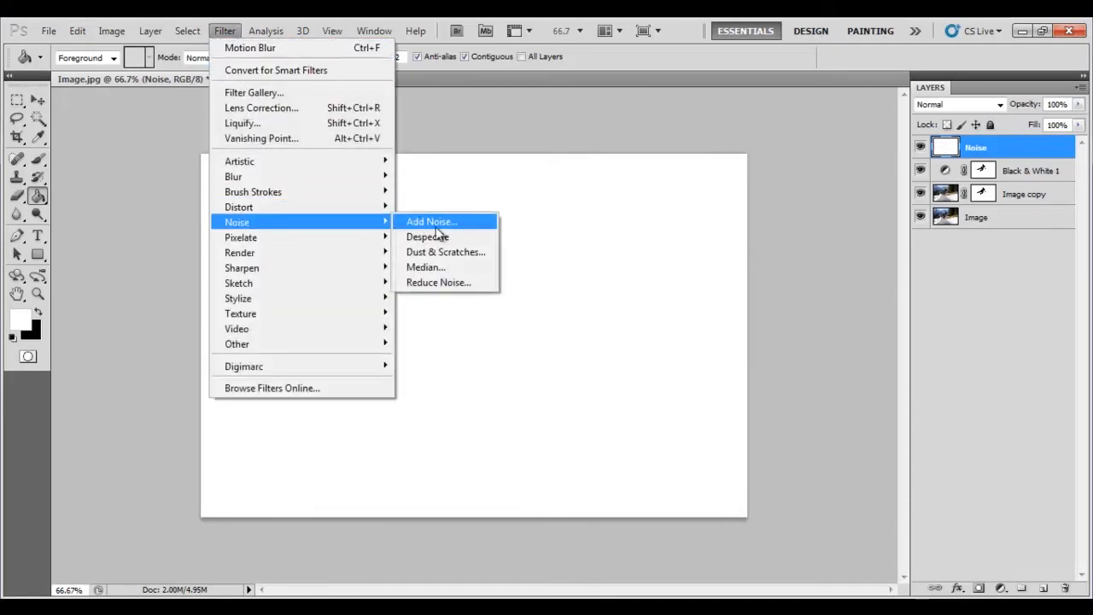
click(429, 221)
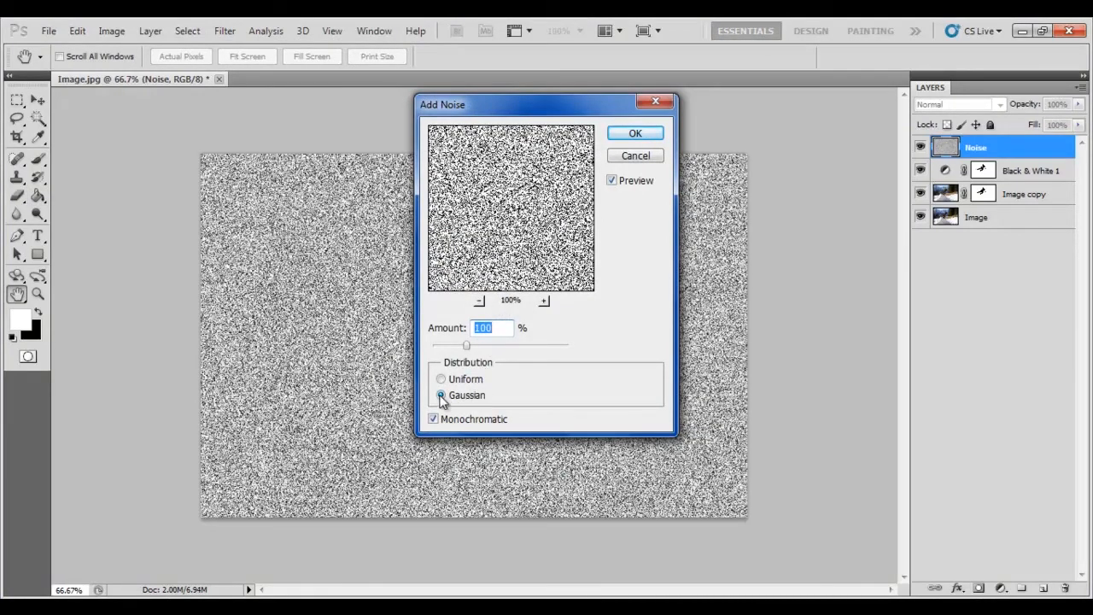
click(434, 419)
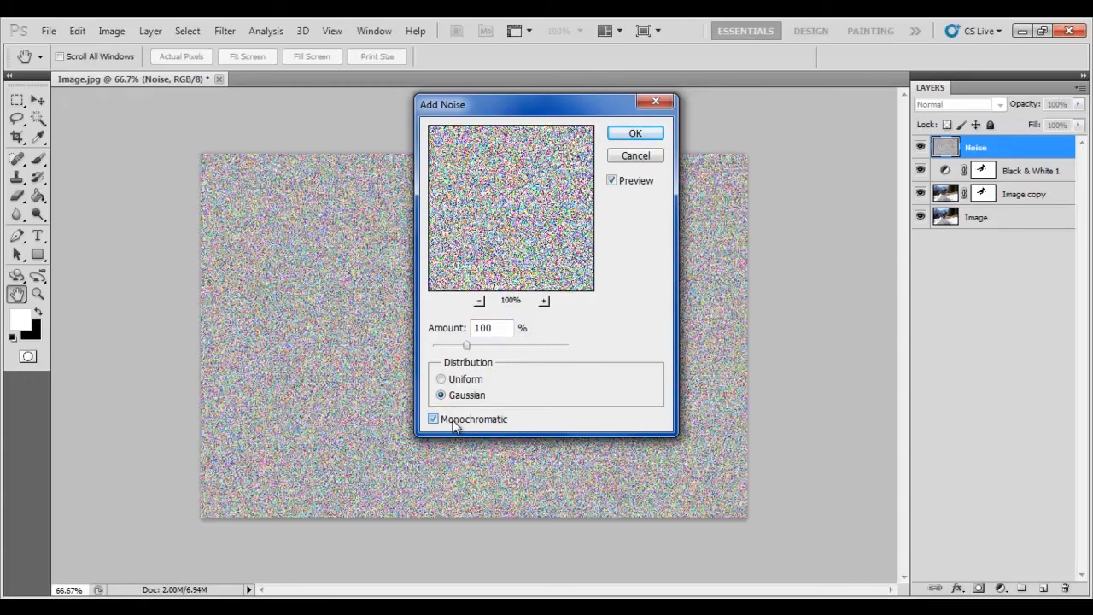
click(634, 133)
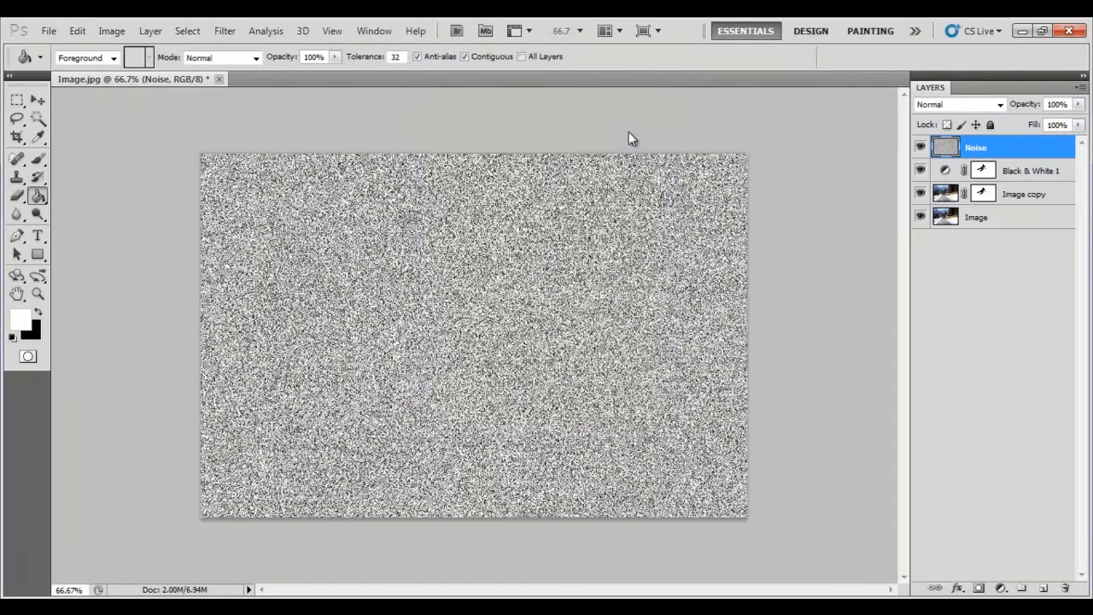
click(1057, 105)
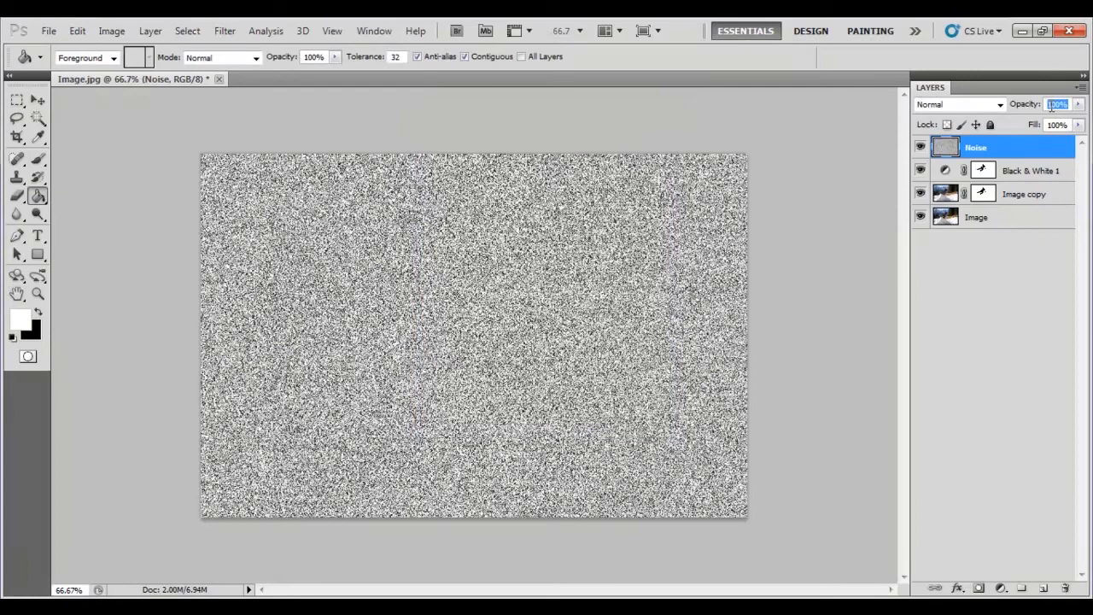